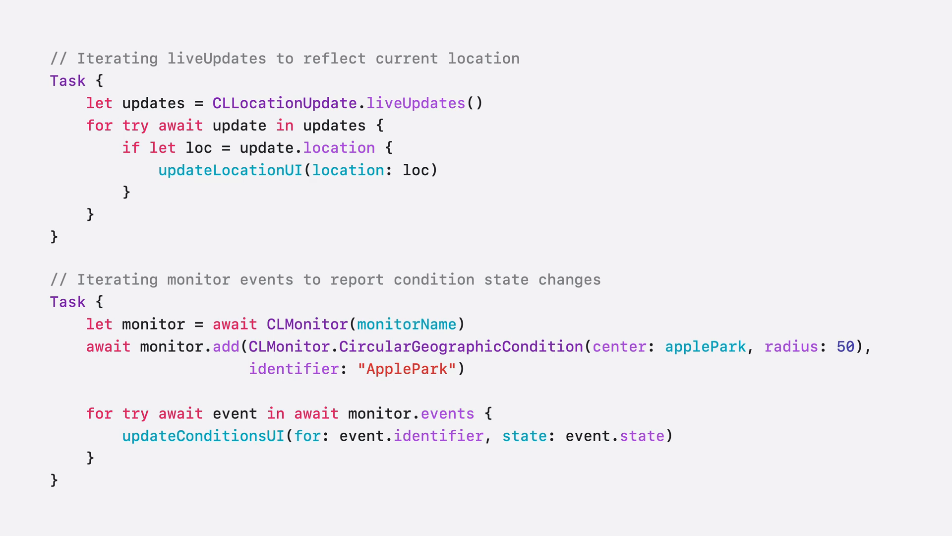
- Advance to the MainActor LocationReflector singleton slide
double_click(615, 436)
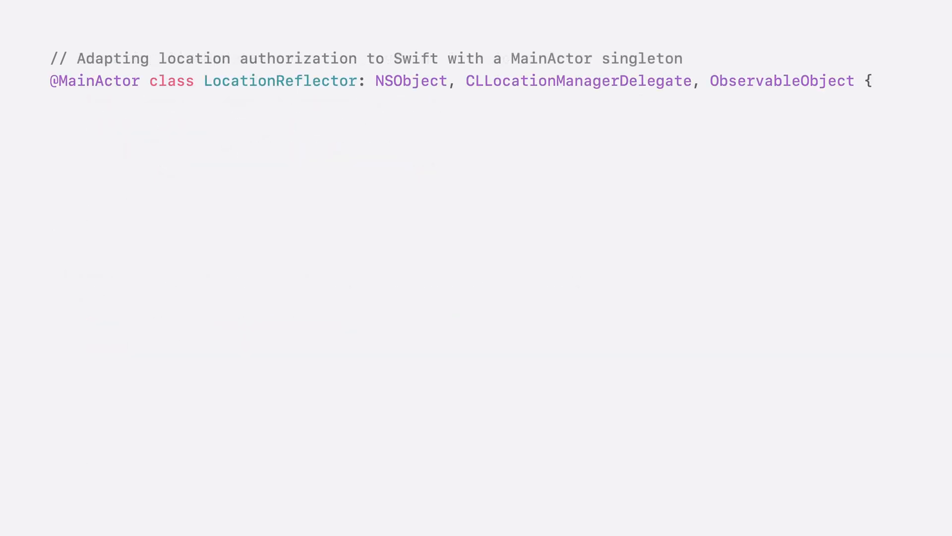
- Advance past 'static let shared = LocationReflector()' to the whenInUse CLServiceSession Task snippet
type("static let shared = LocationReflector()")
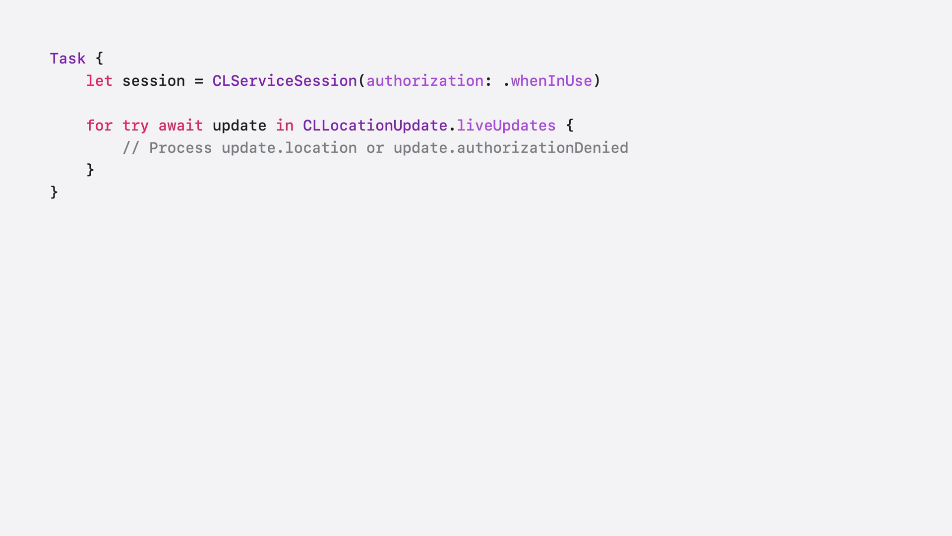
- Highlight CLServiceSession in the whenInUse session snippet
double_click(283, 80)
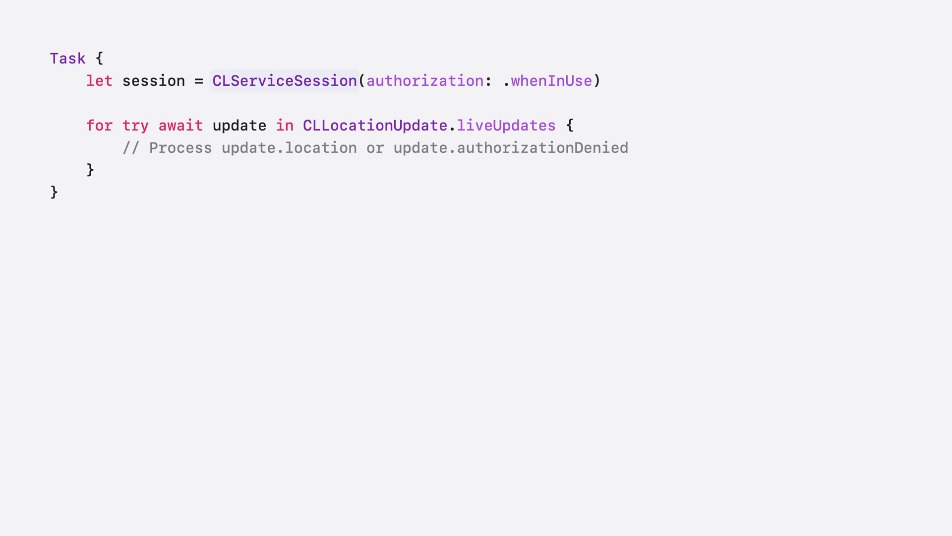
double_click(282, 80)
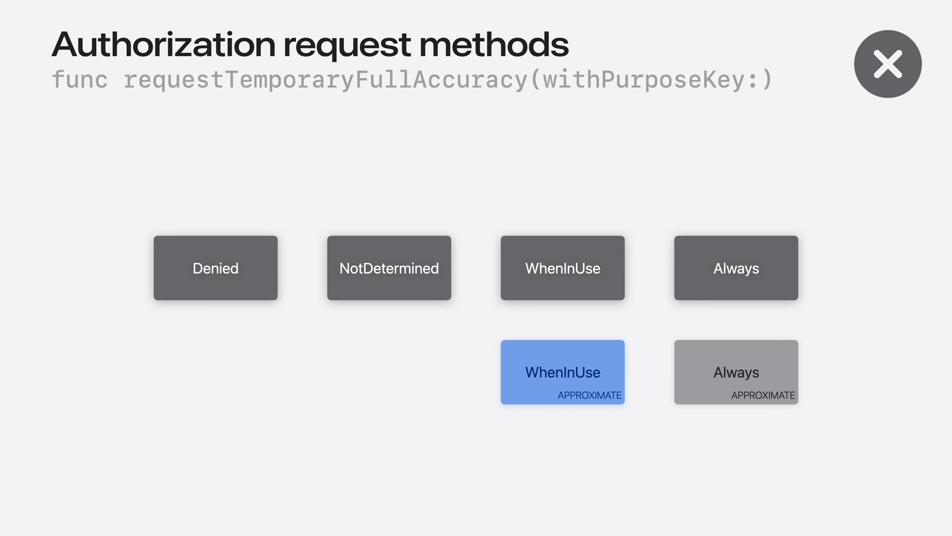
- Advance to the CLServiceSession snippet with fullAccuracyPurposeKey "Nav"
left_click(563, 268)
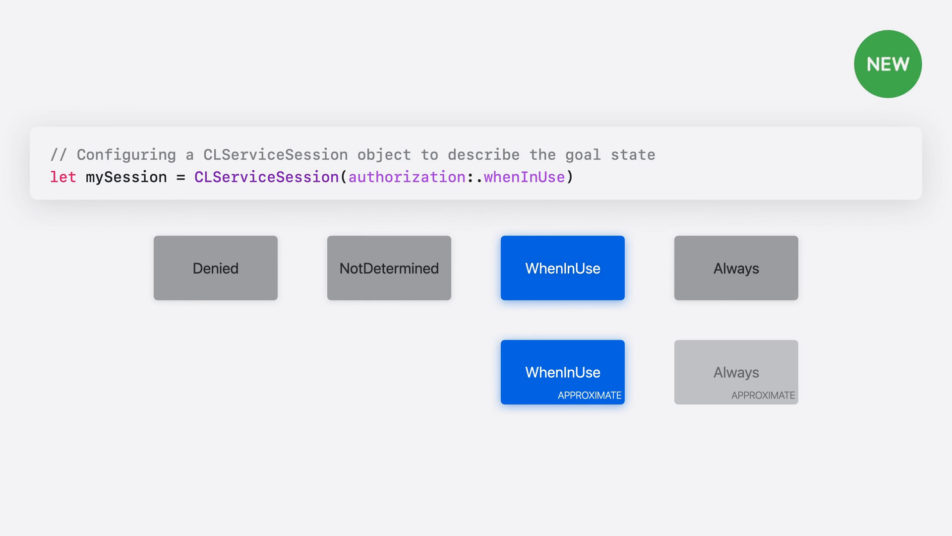
double_click(523, 177)
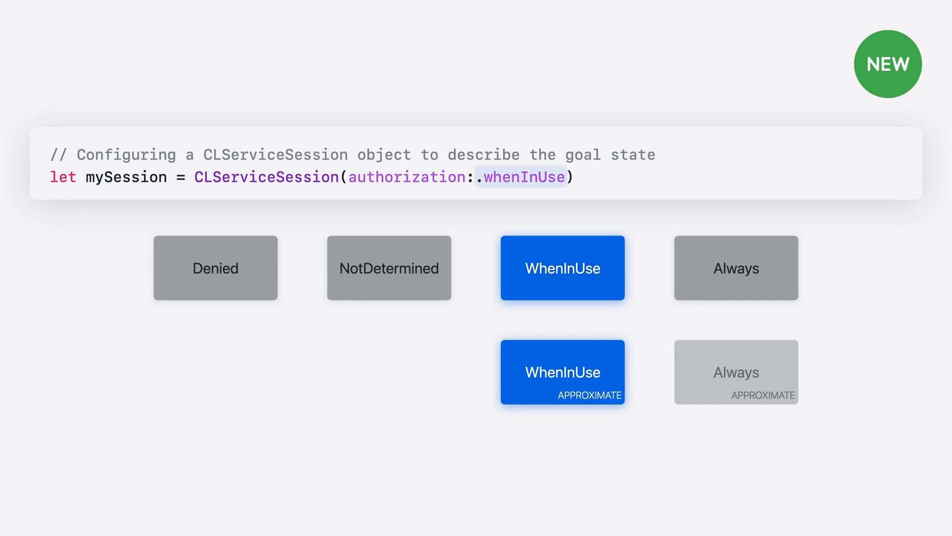
left_click(563, 372)
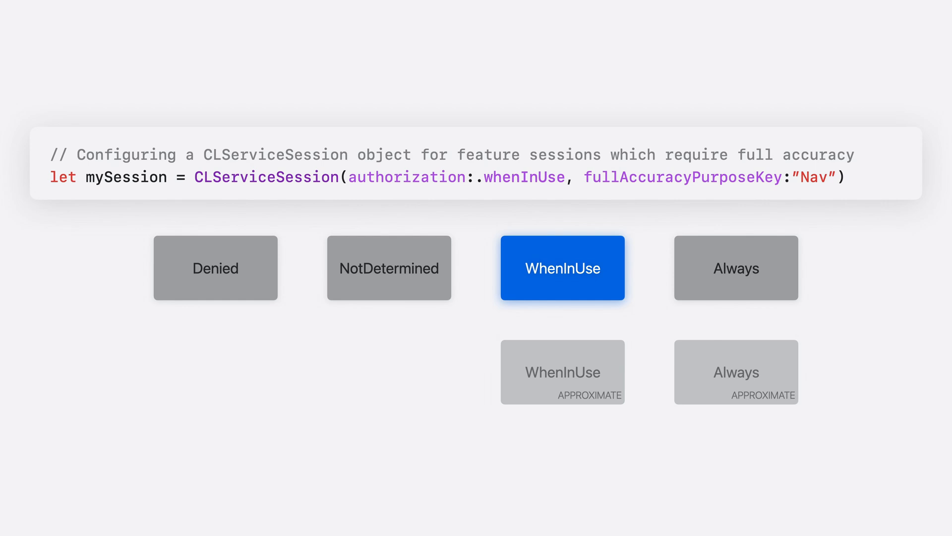
double_click(813, 178)
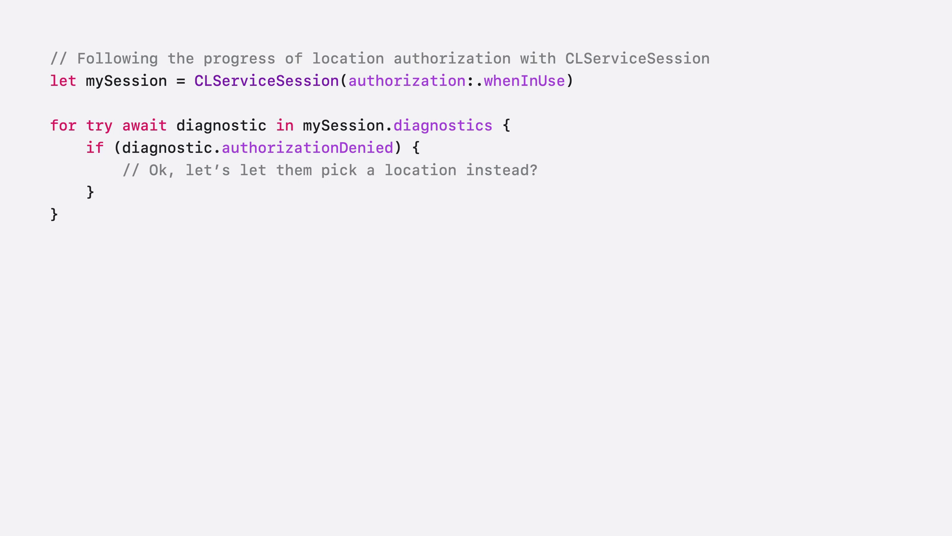
- Advance to the diagnostics loop checking diagnostic.authorizationDenied
double_click(441, 125)
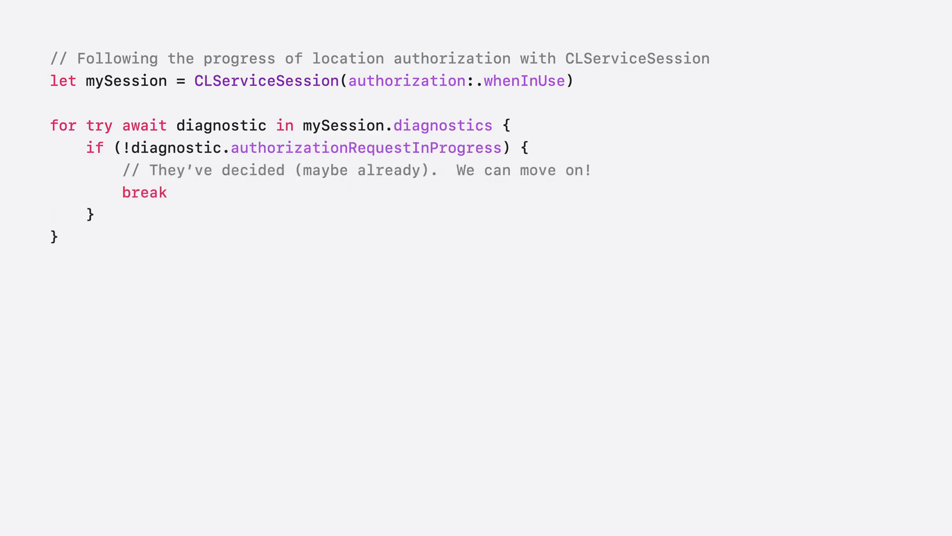
- Advance to the loop breaking on !authorizationRequestInProgress, with that property highlighted
double_click(364, 148)
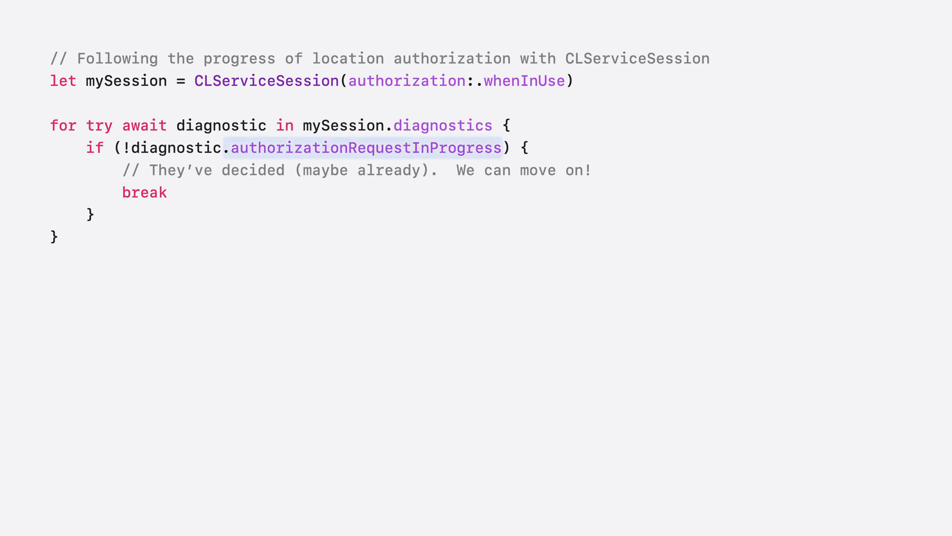